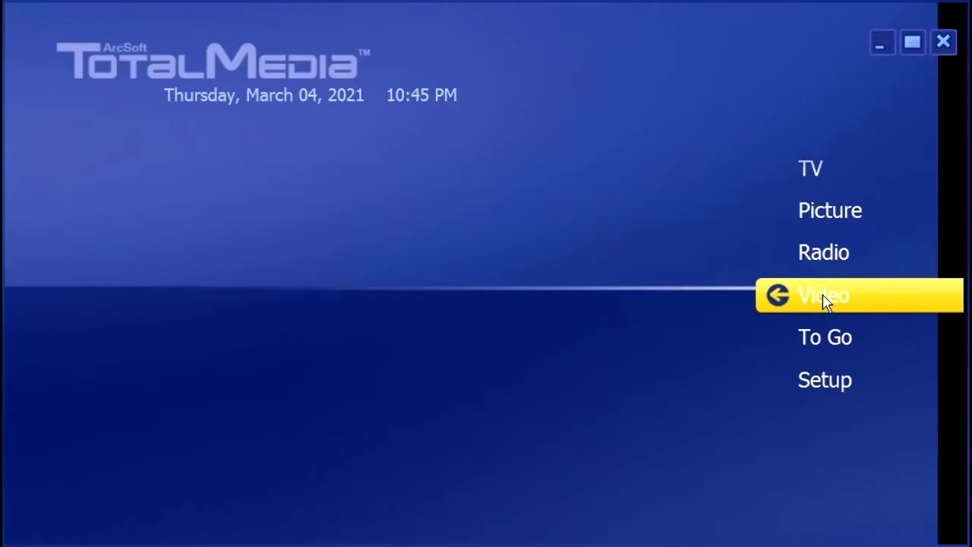
Step: Go from the TotalMedia home menu to Video settings and the Capture Settings page
click(823, 296)
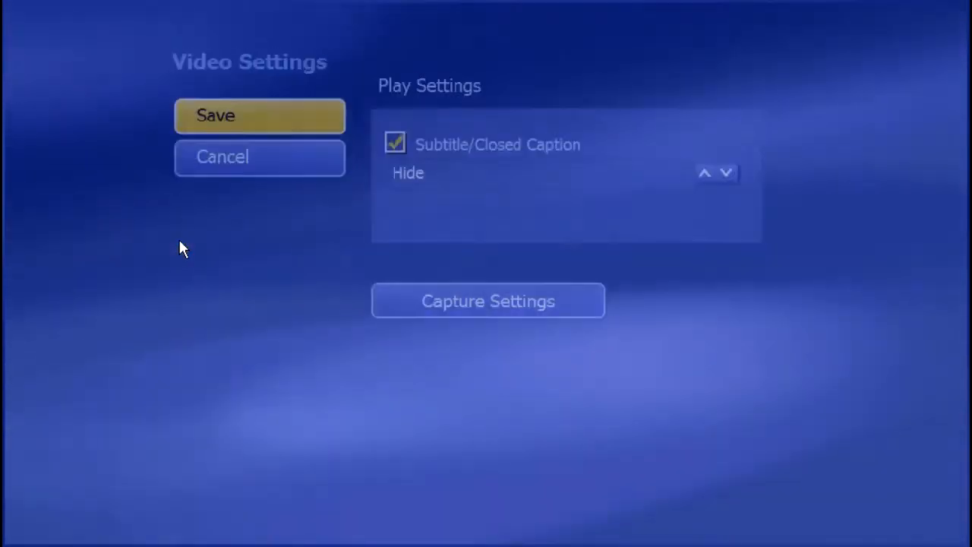
click(488, 301)
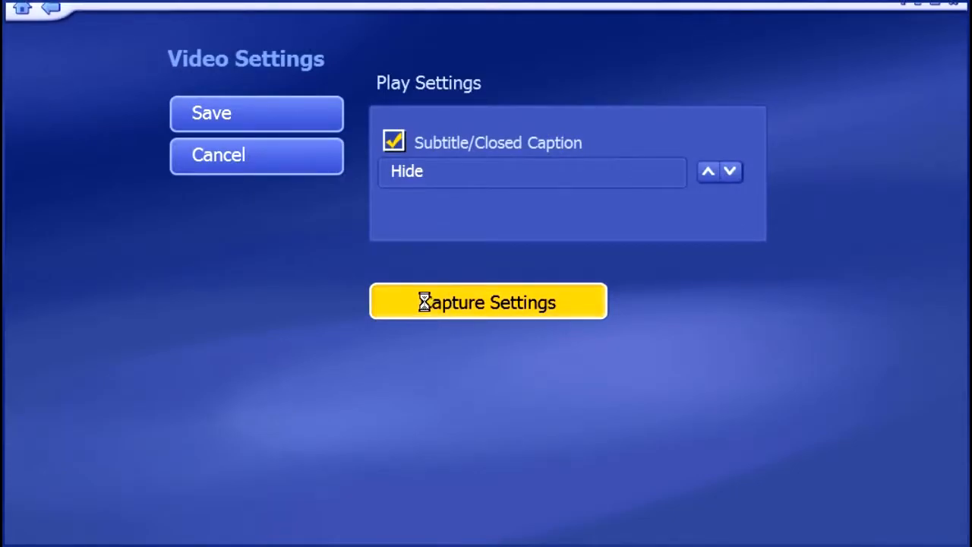
Step: Save the S-Video/NTSC_M capture settings and the video settings, back in the Video library
click(488, 301)
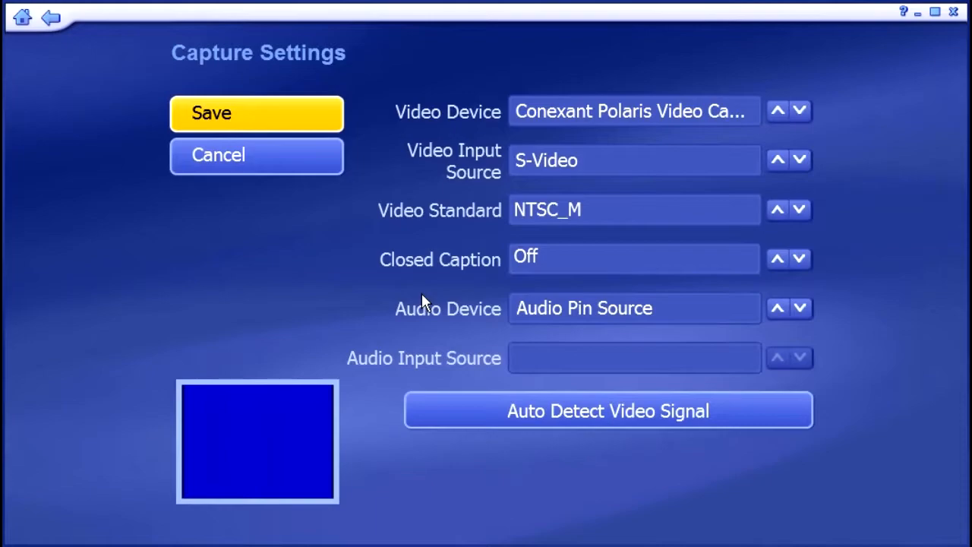
click(256, 113)
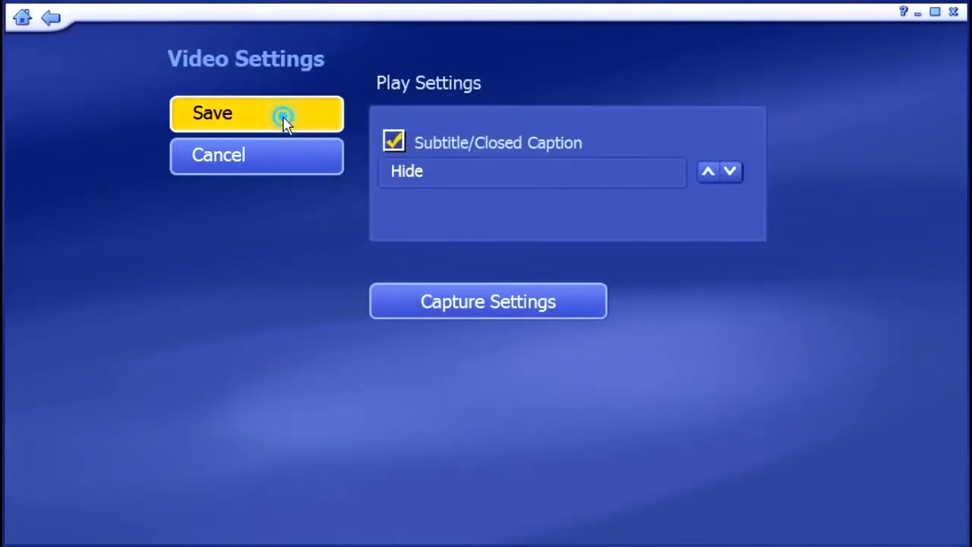
click(256, 113)
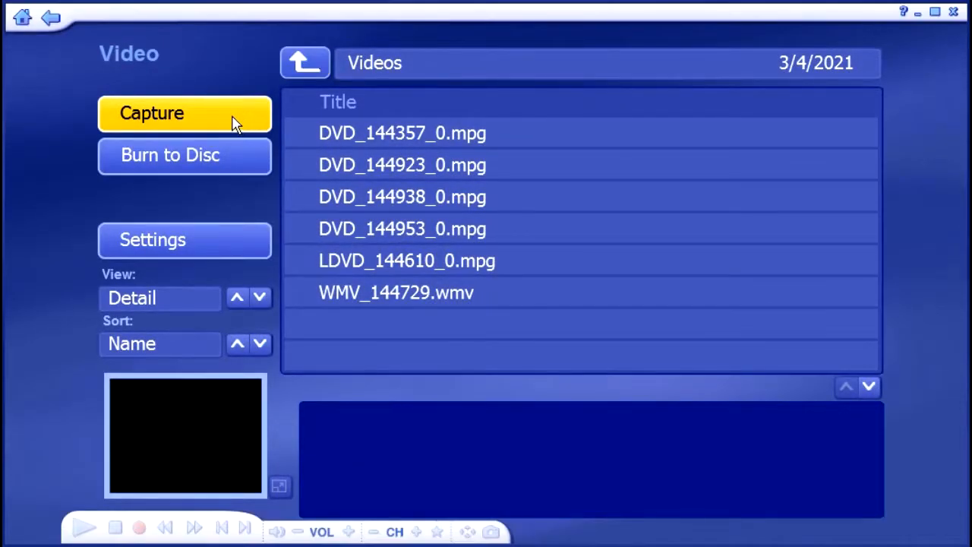
Step: Record a 17-second clip as Conexant-JVC-02 and check its MPEG-2 720×480 details in MediaInfo
click(184, 113)
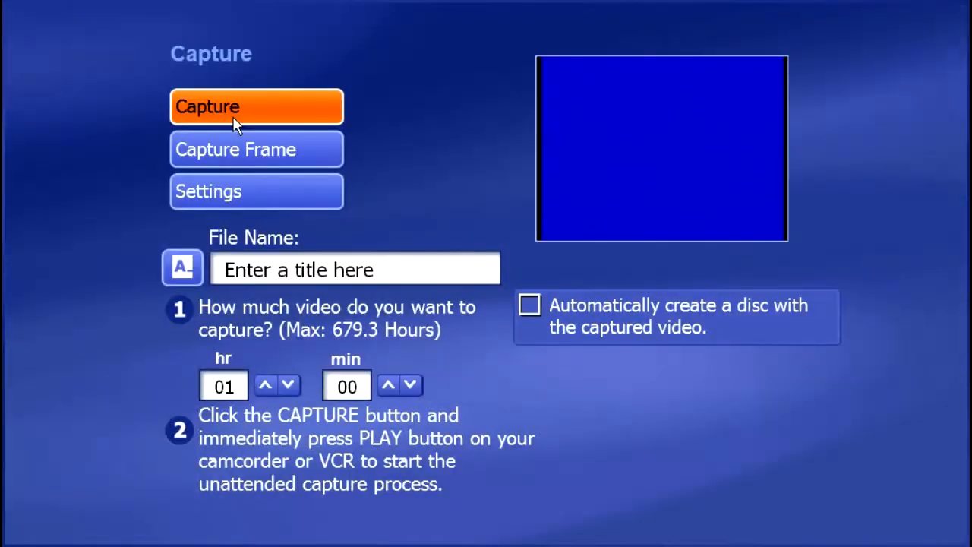
text(Conexant-JVC-02)
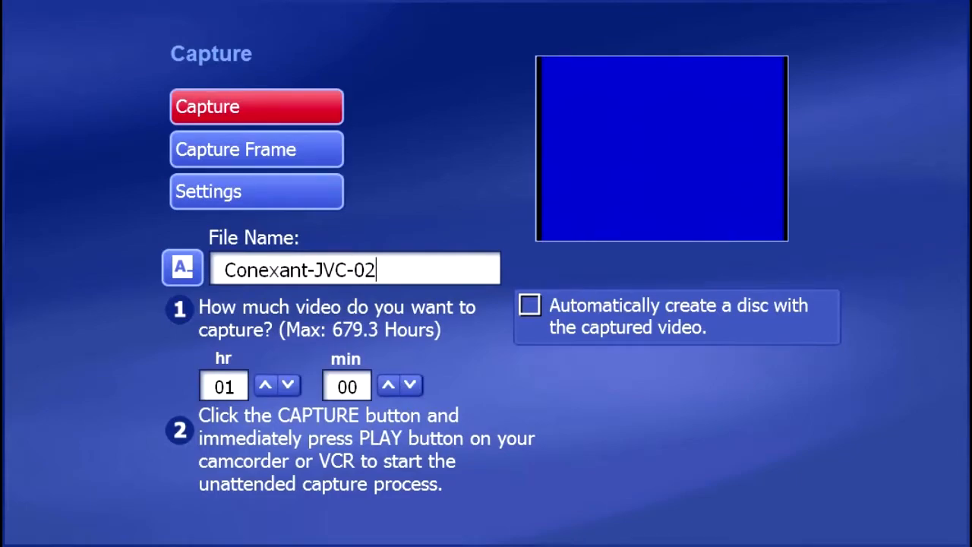
click(256, 106)
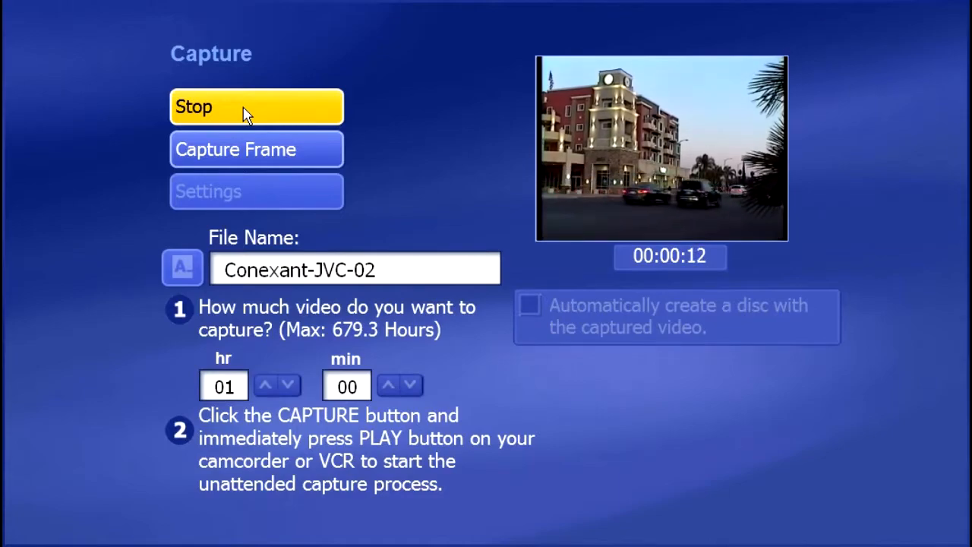
click(256, 106)
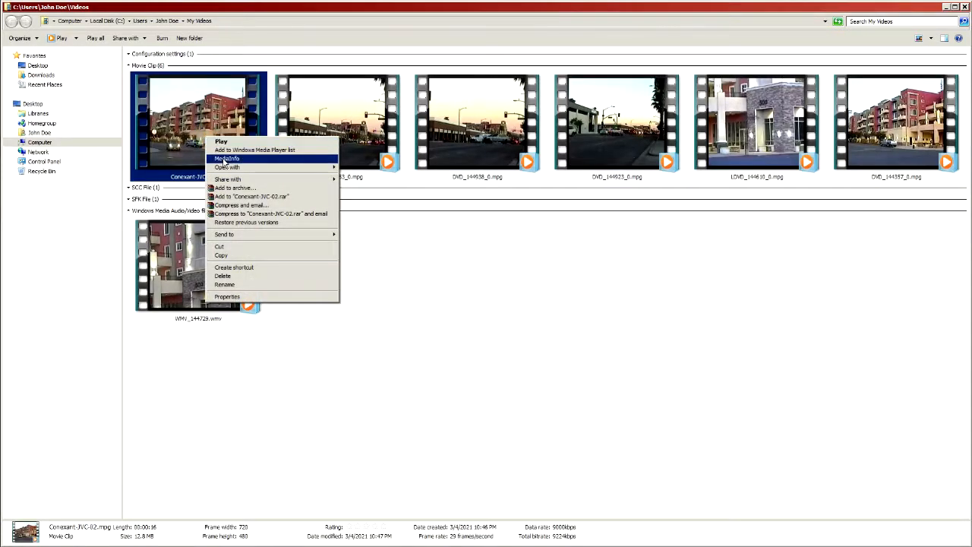
click(227, 158)
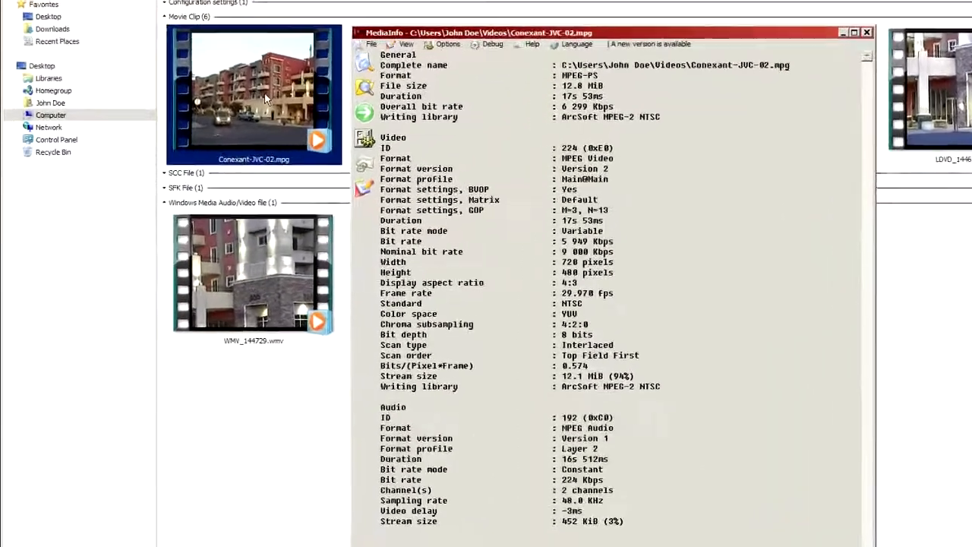